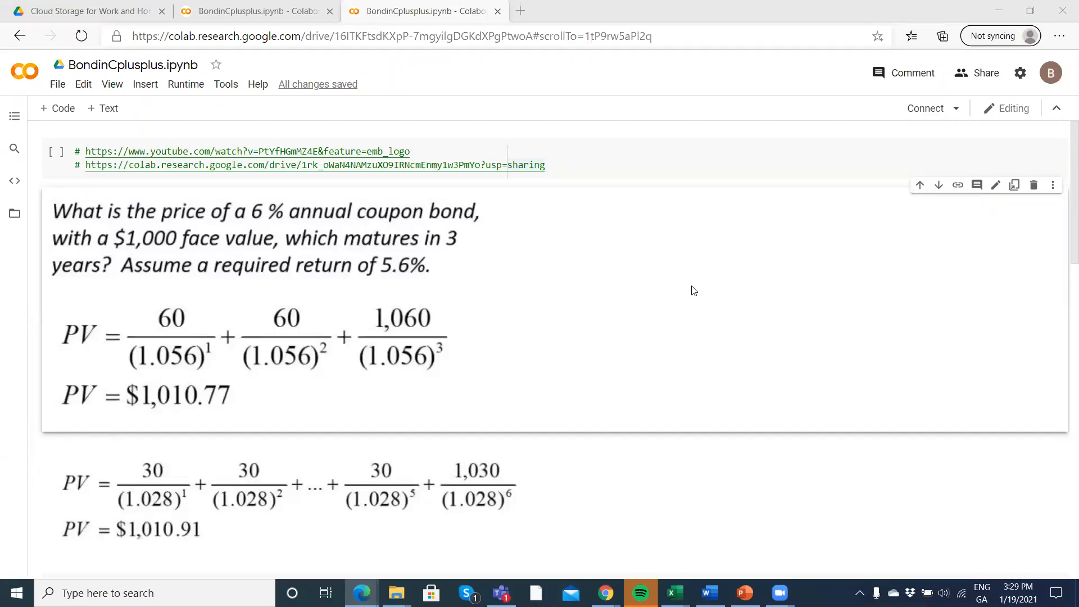
Scroll down through the bond pricing C++ code in the notebook.
scroll(down, 3)
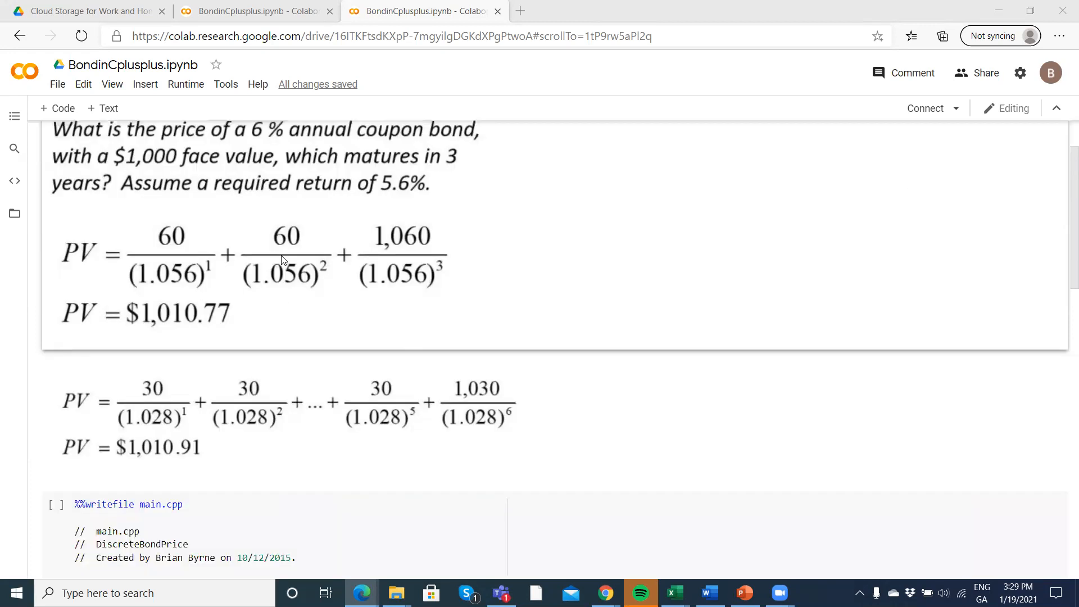
scroll(down, 3)
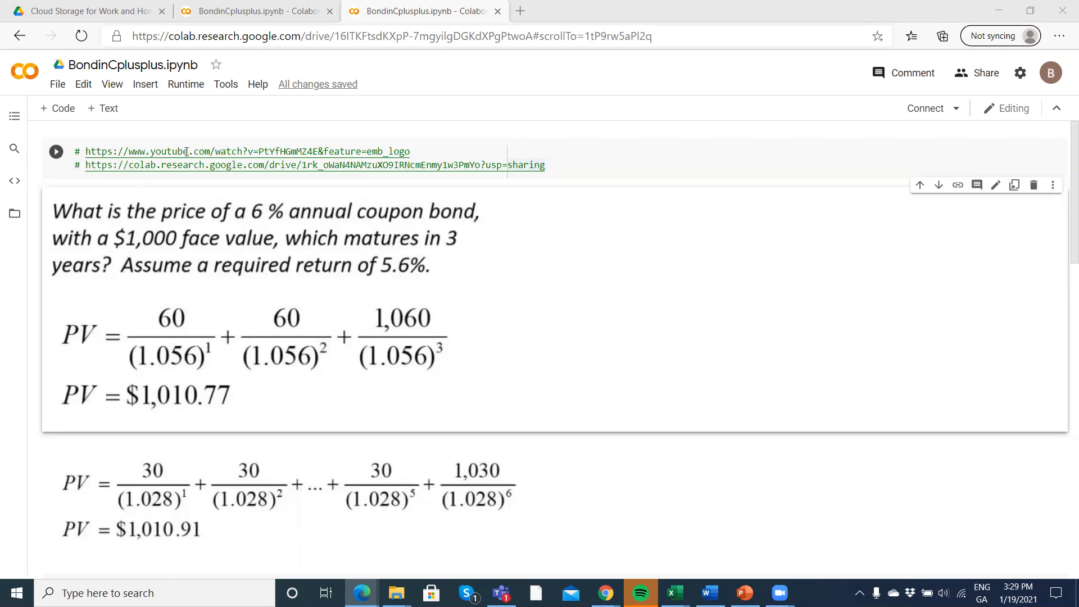
mouse_move(430, 223)
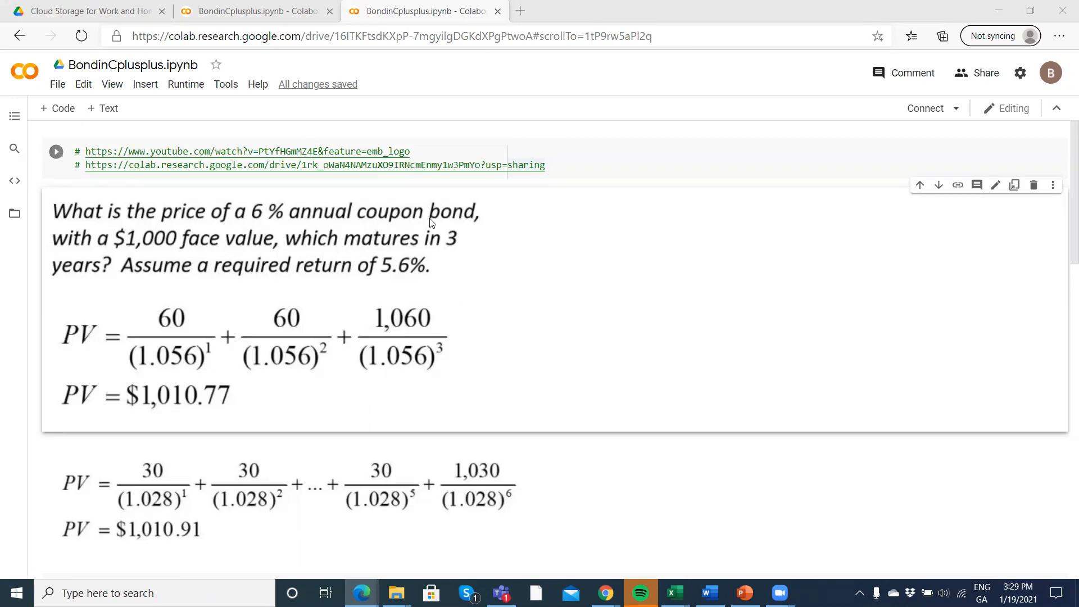
scroll(down, 3)
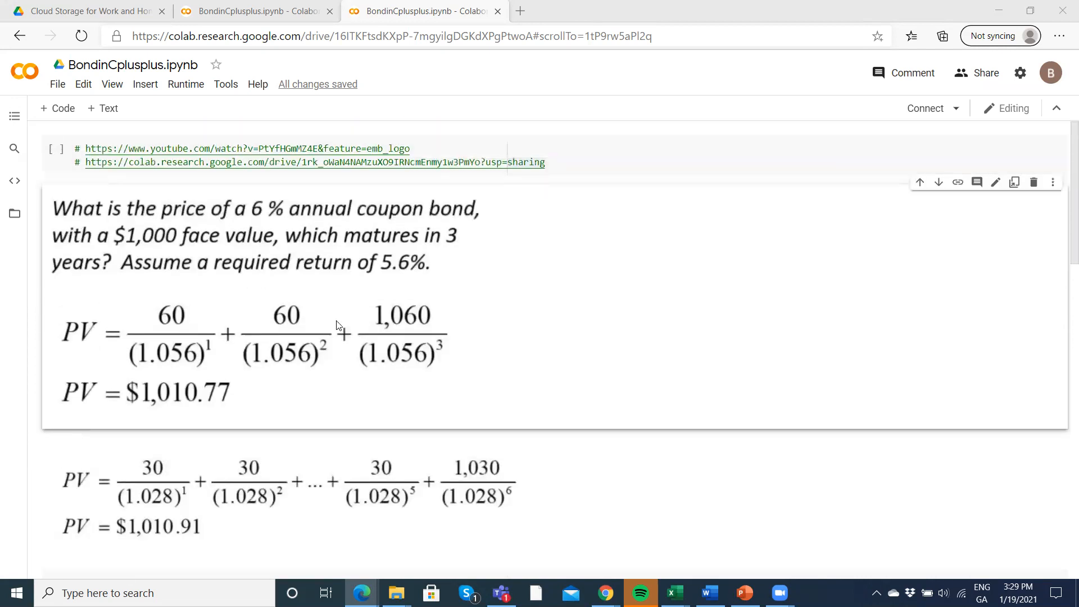
mouse_move(269, 337)
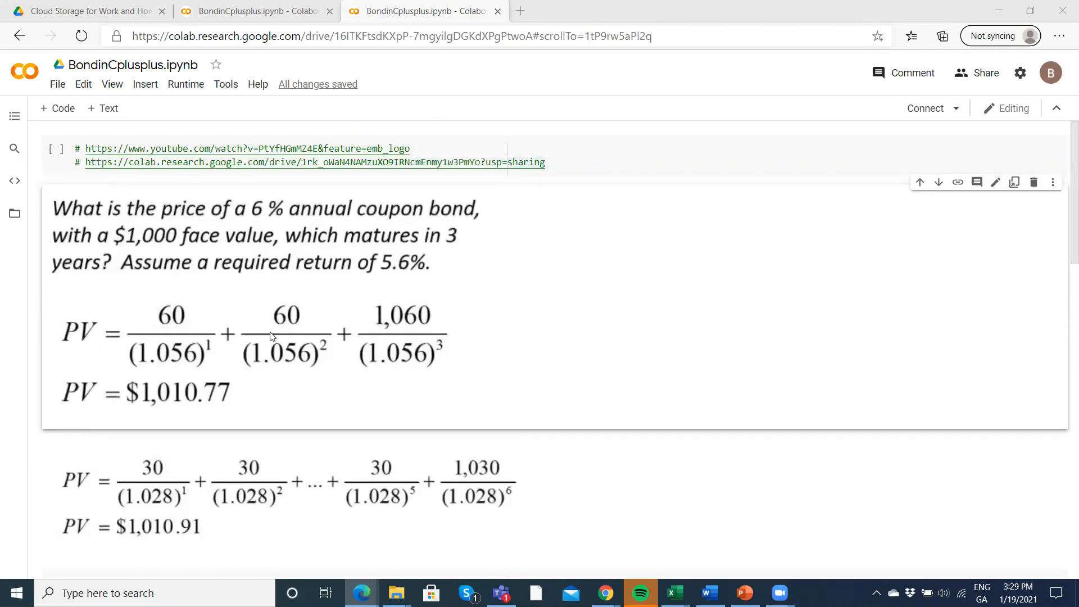
mouse_move(177, 325)
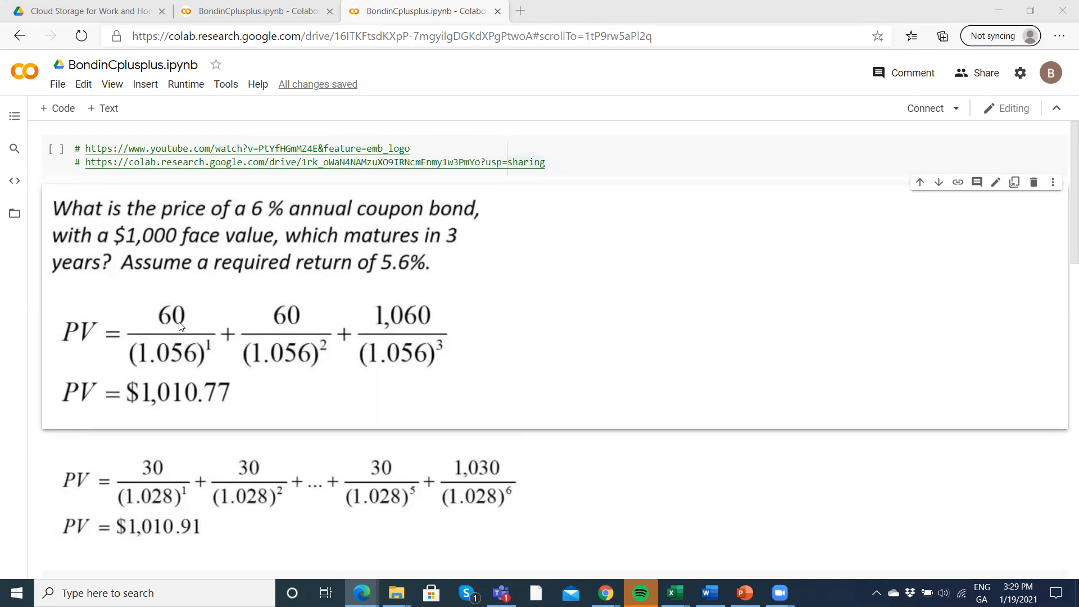
mouse_move(290, 328)
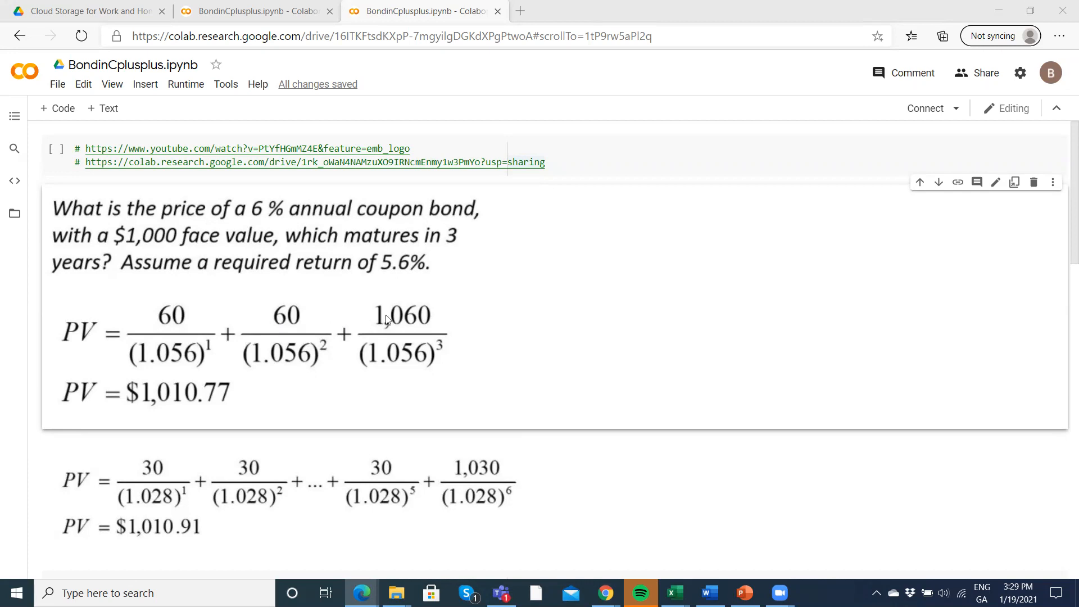
mouse_move(406, 324)
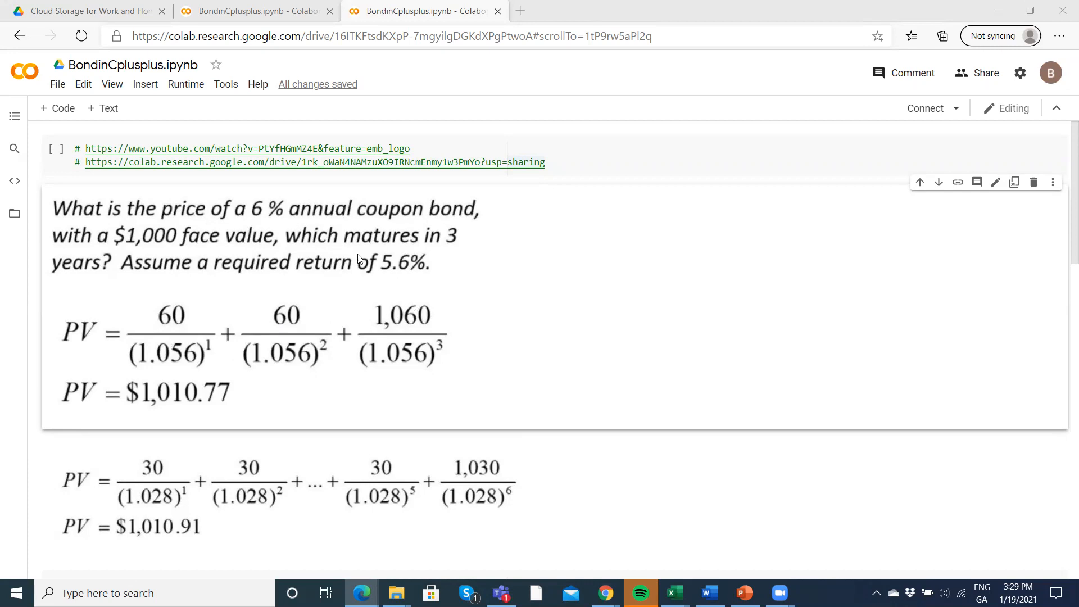
mouse_move(157, 365)
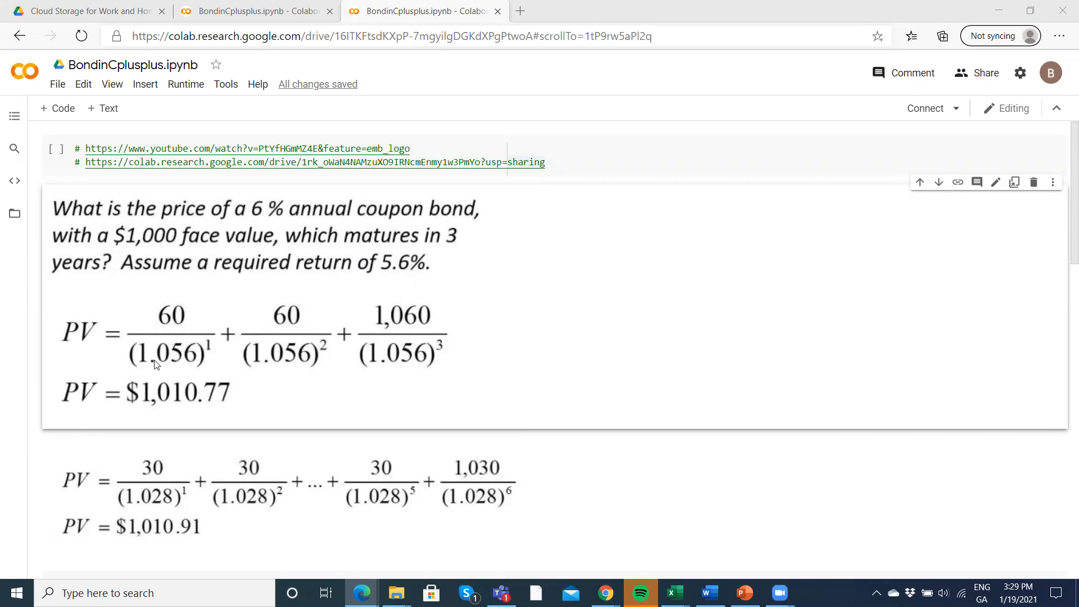
mouse_move(413, 272)
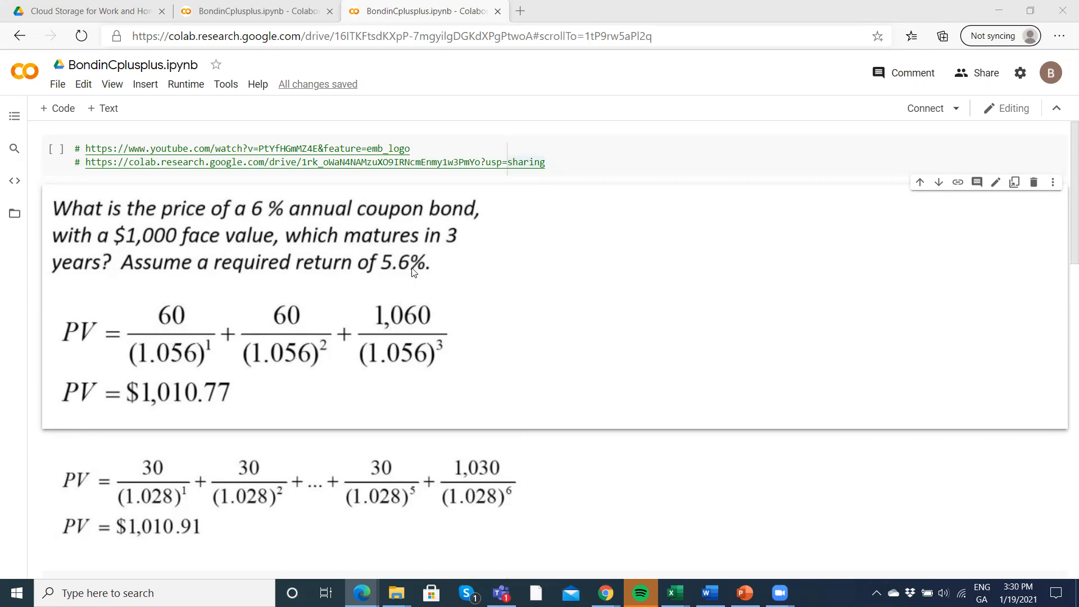
mouse_move(179, 395)
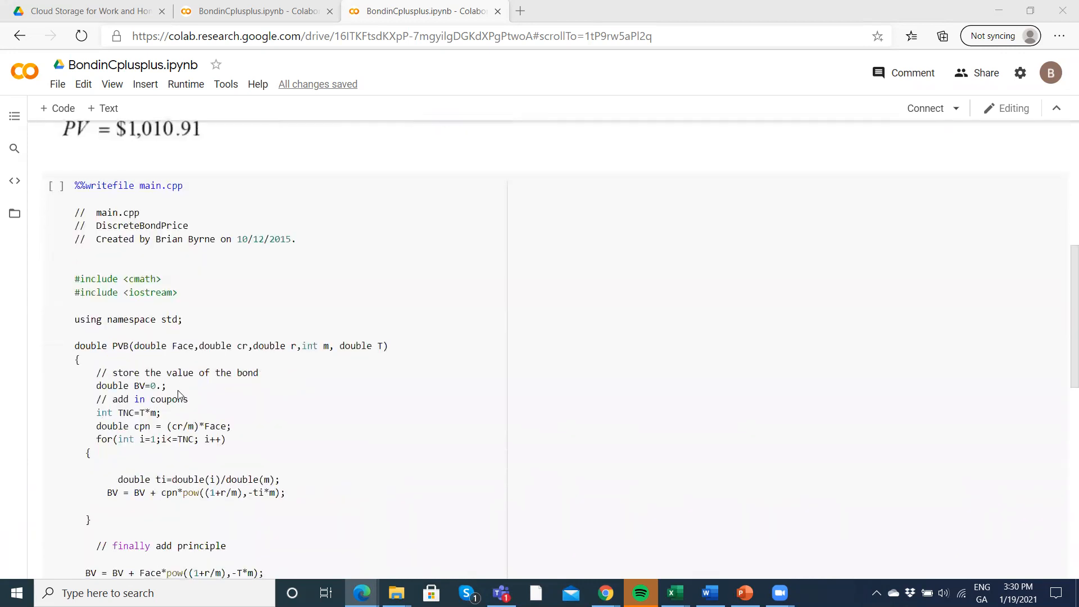
scroll(down, 3)
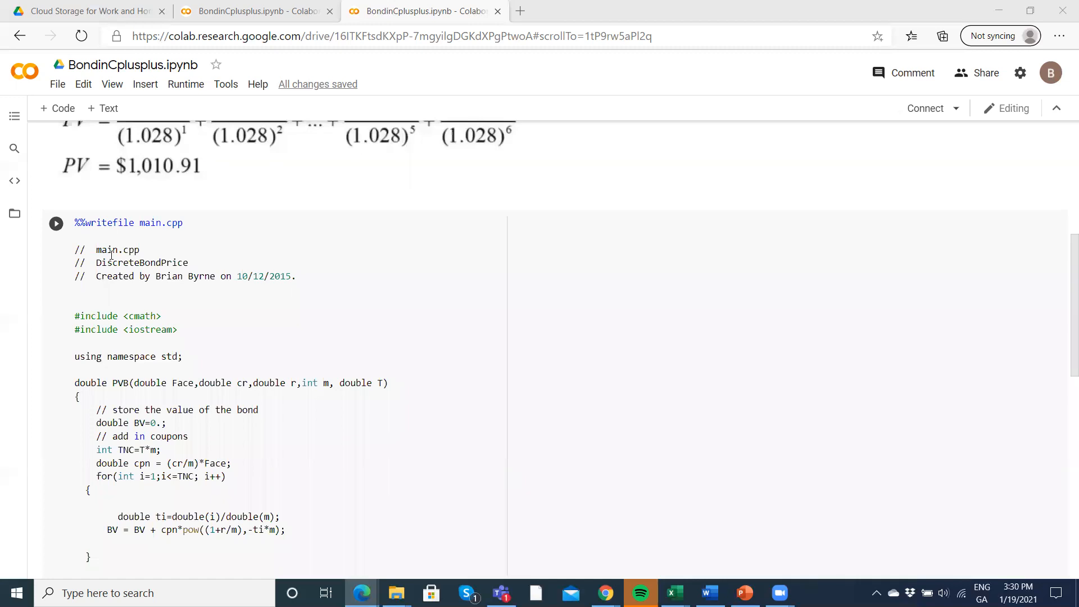
scroll(down, 3)
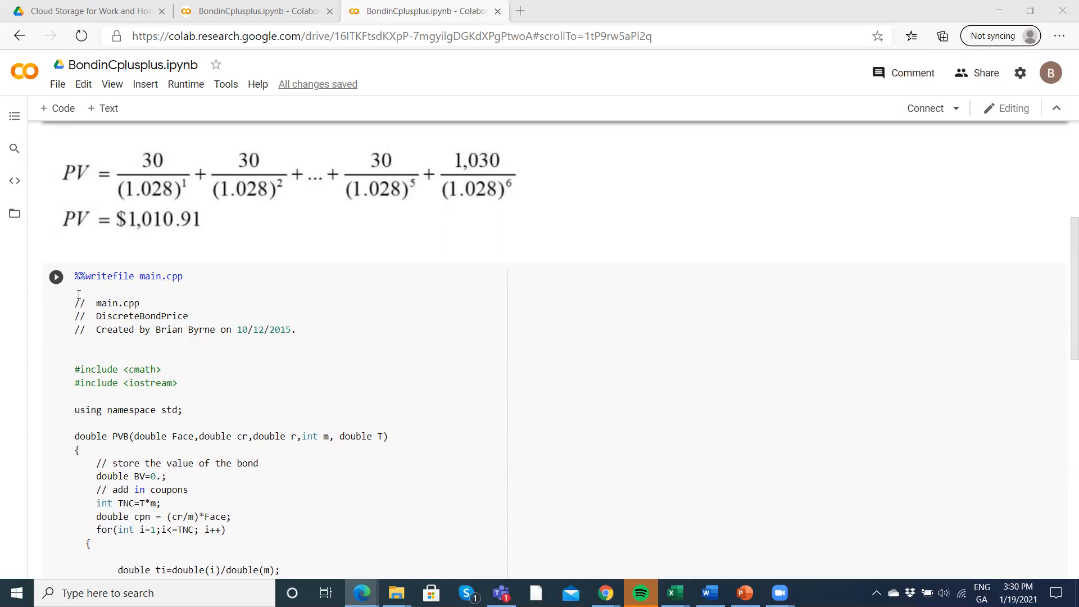
Run the %%writefile main.cpp cell, connecting the runtime and writing main.cpp.
click(56, 276)
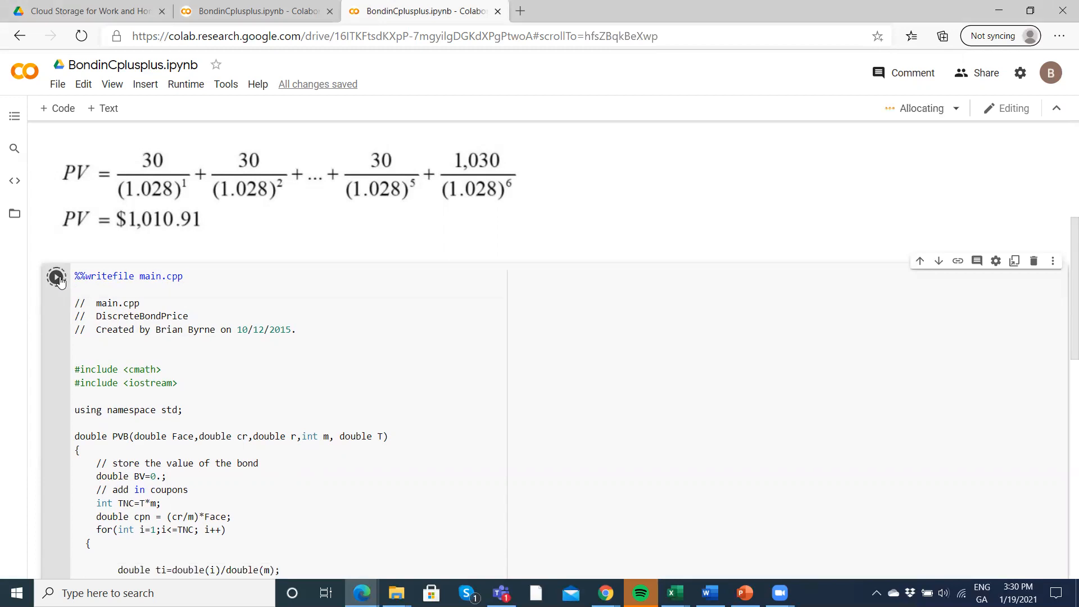
scroll(down, 3)
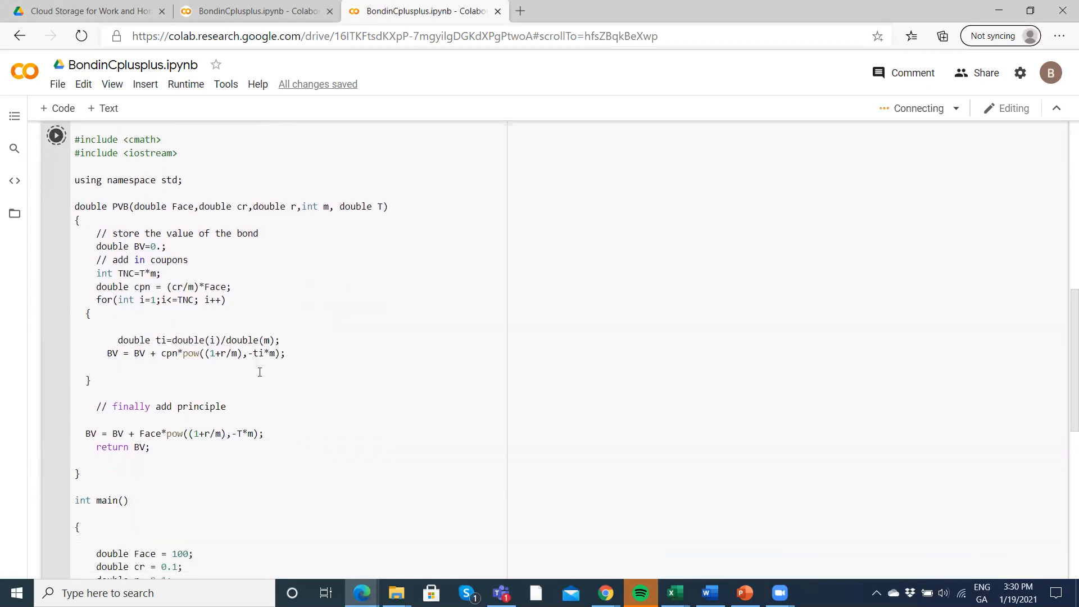
scroll(down, 3)
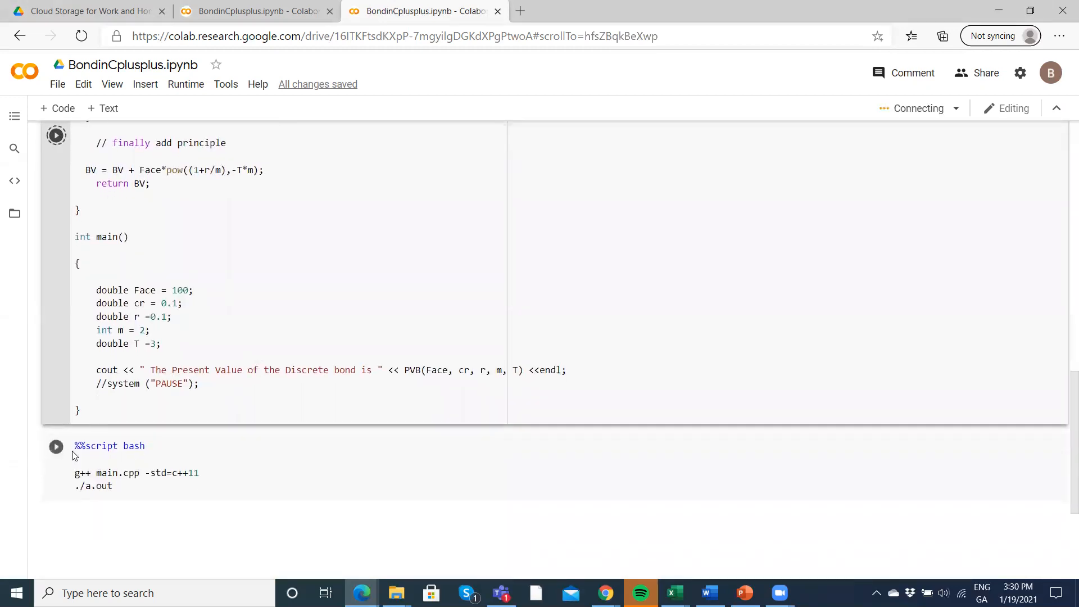
click(55, 446)
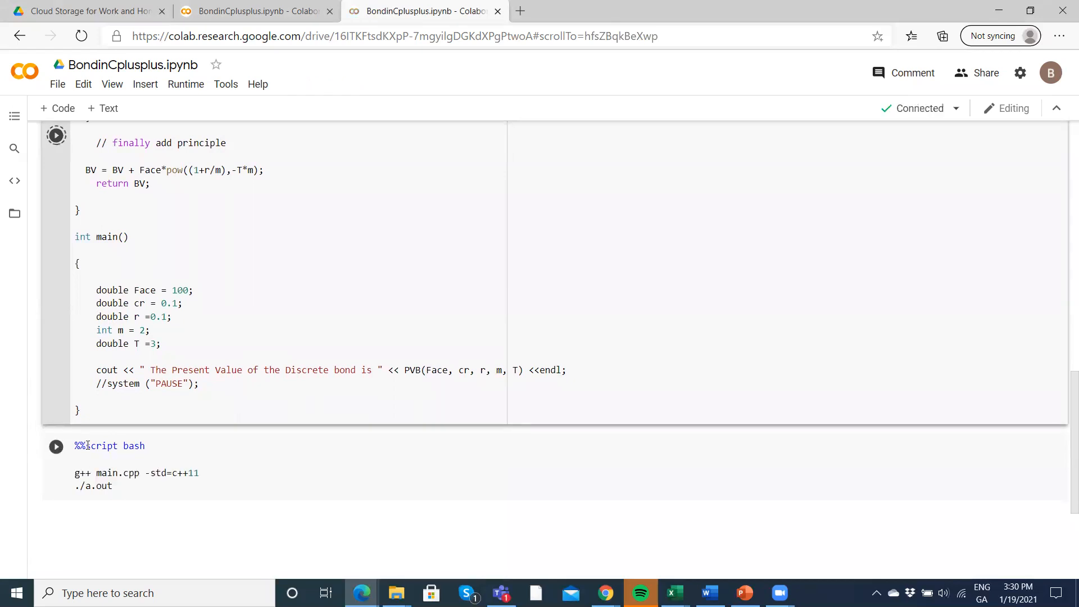
click(56, 135)
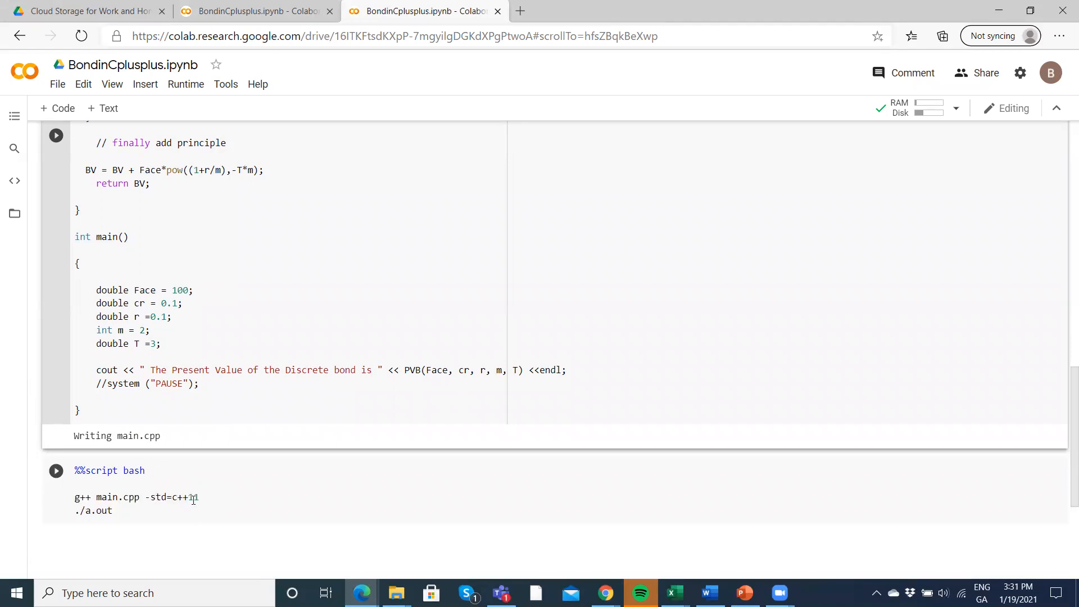
Run the g++ main.cpp bash cell, printing a discrete bond present value of 100.
click(55, 470)
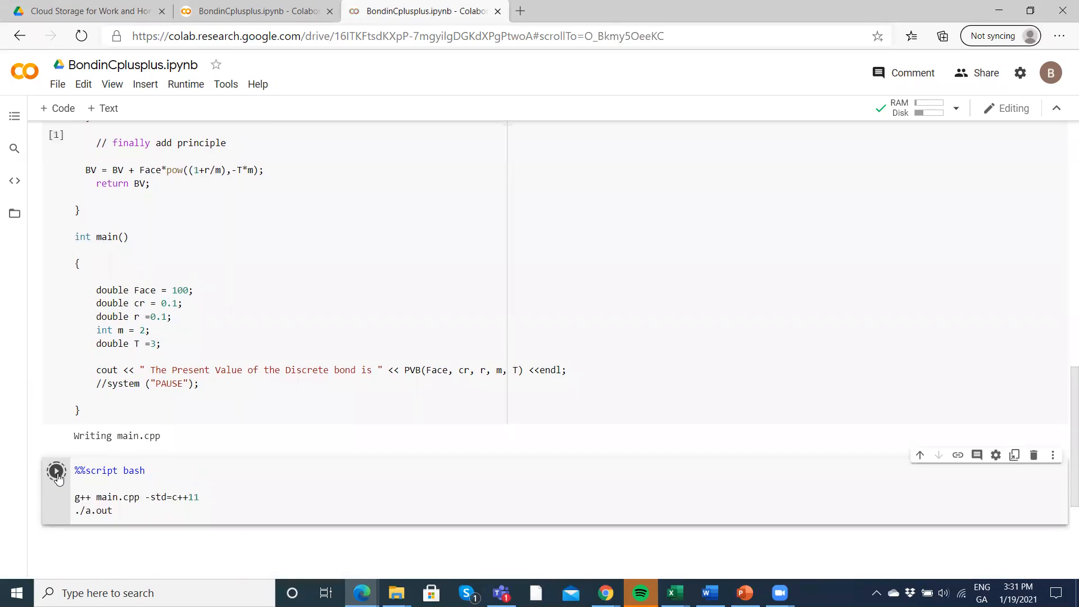
click(55, 470)
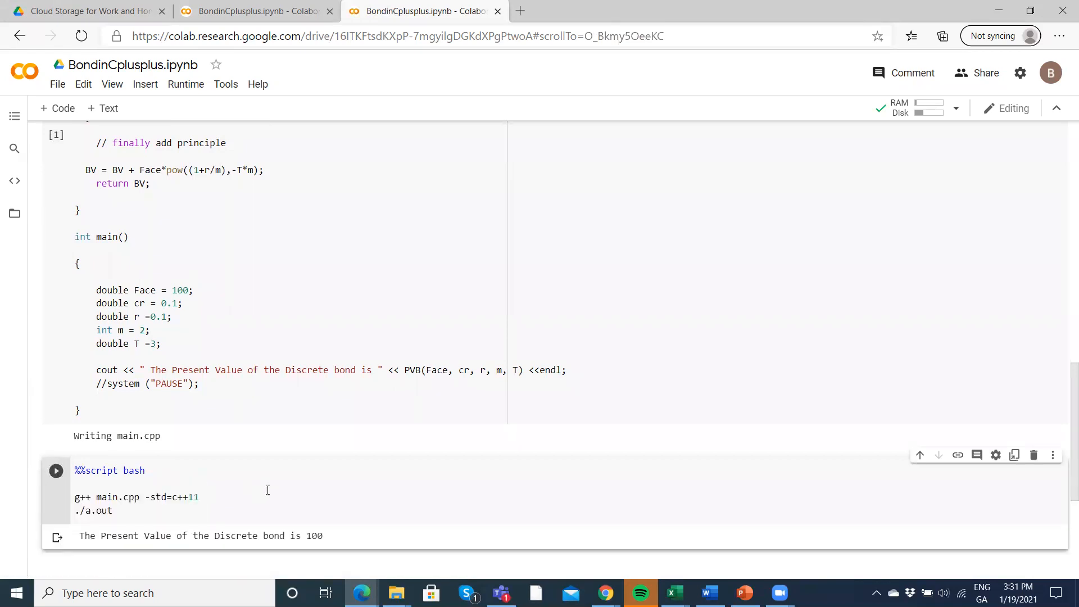
scroll(down, 3)
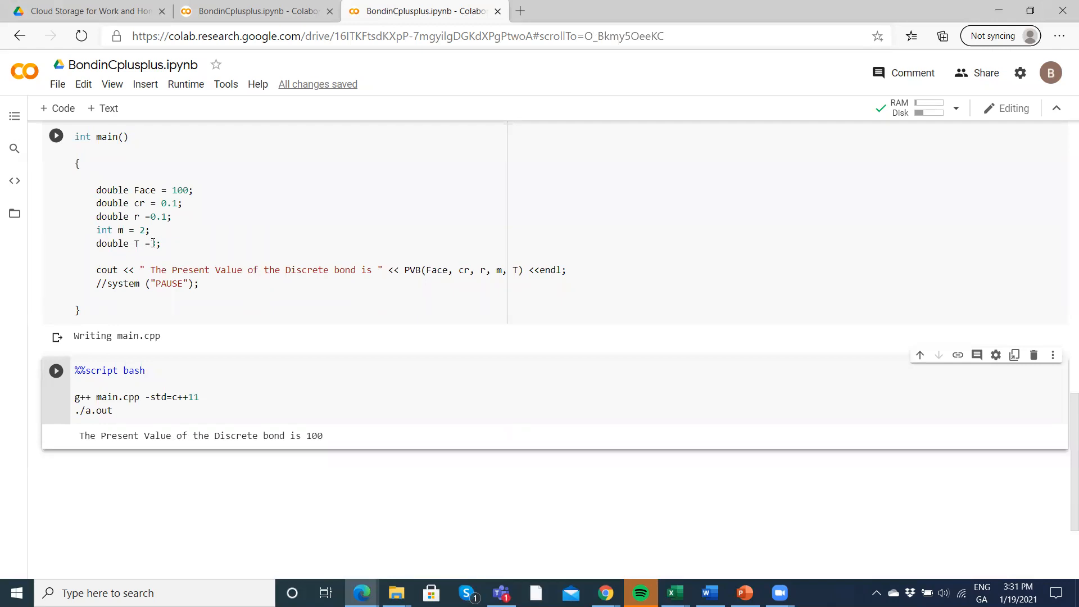
text(3)
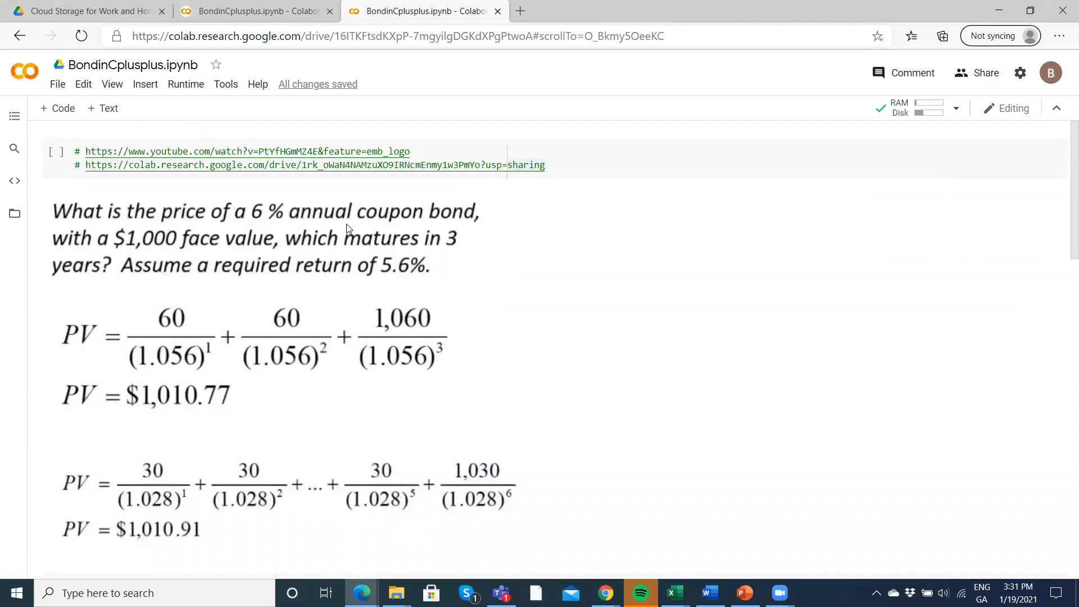
mouse_move(426, 252)
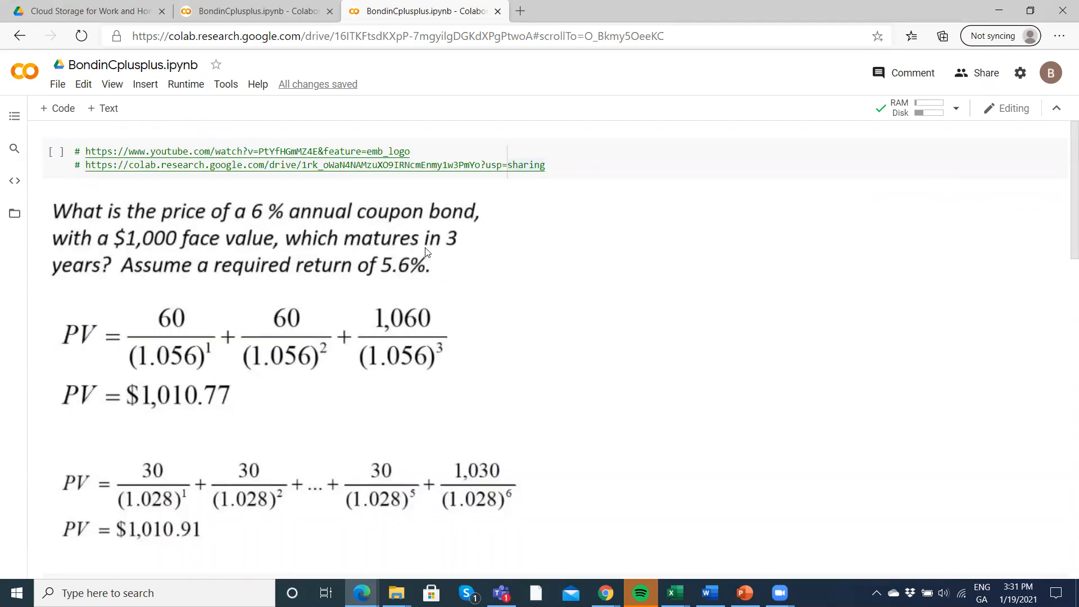
mouse_move(280, 307)
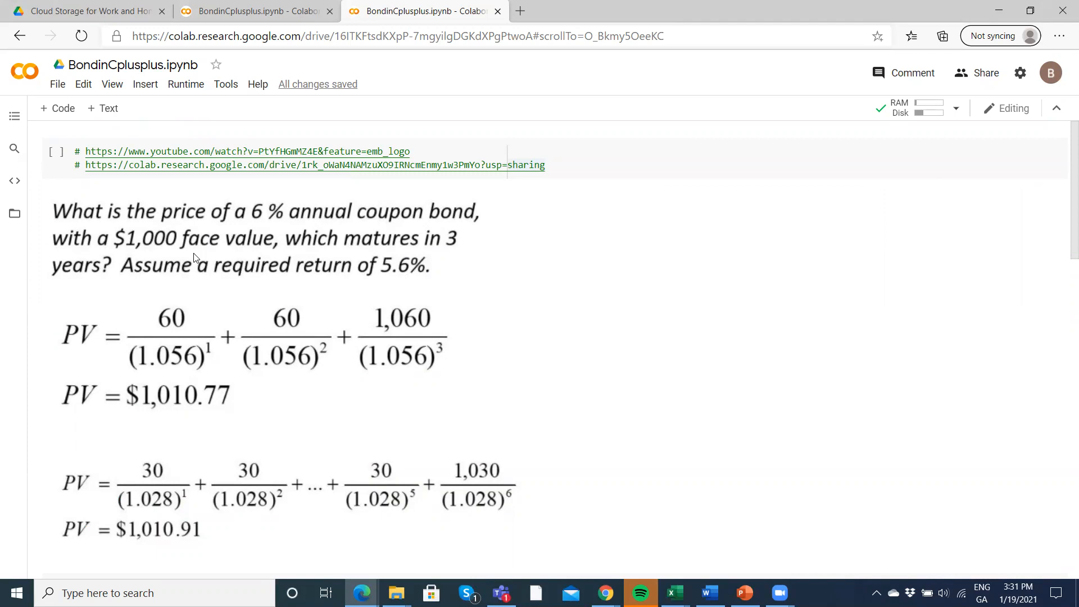
Scroll to main() to set face 1000, coupon rate 0.06 and required return 0.056.
scroll(down, 3)
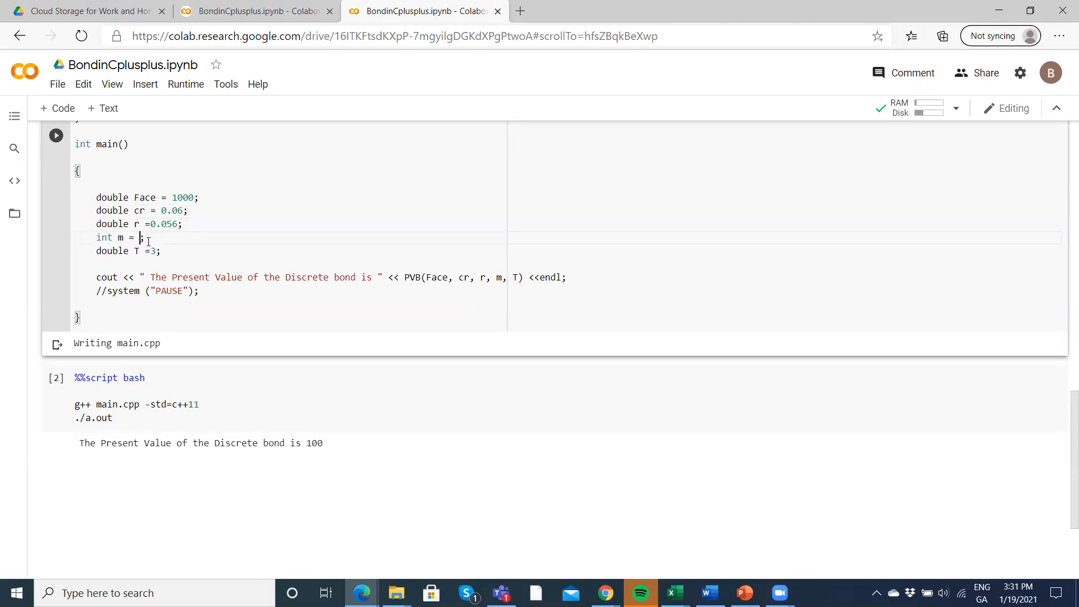
Rerun the compile cell with the new bond inputs and scroll back to main().
text(1)
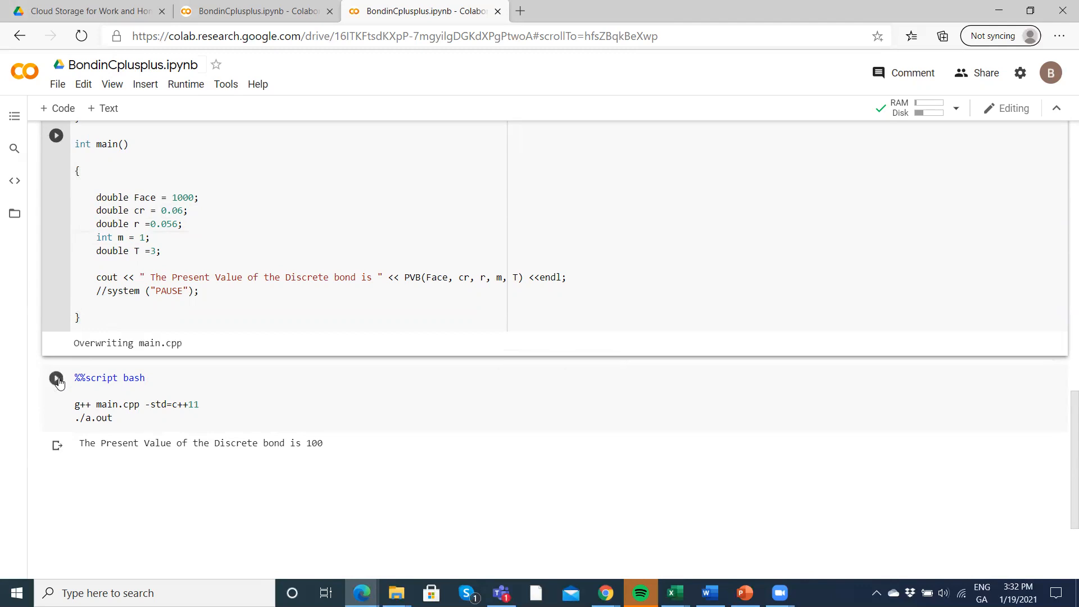
click(56, 378)
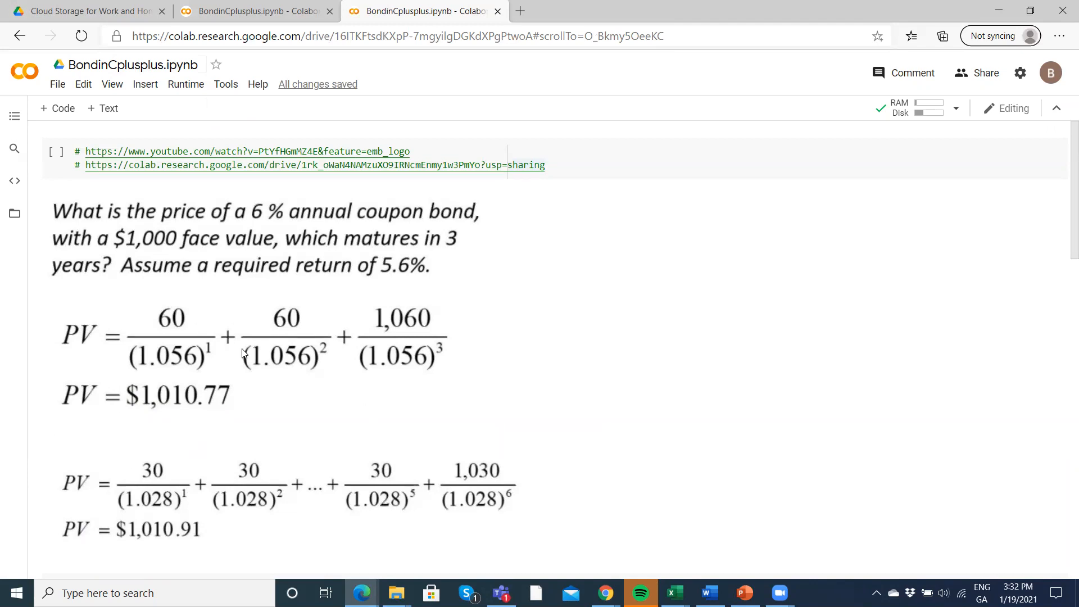
mouse_move(430, 493)
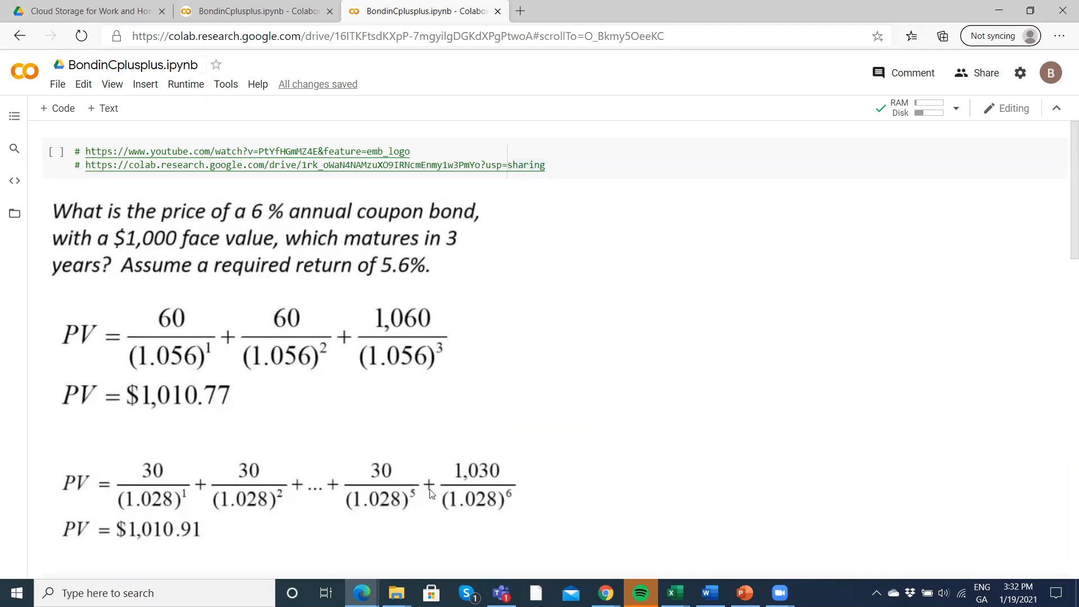
scroll(down, 3)
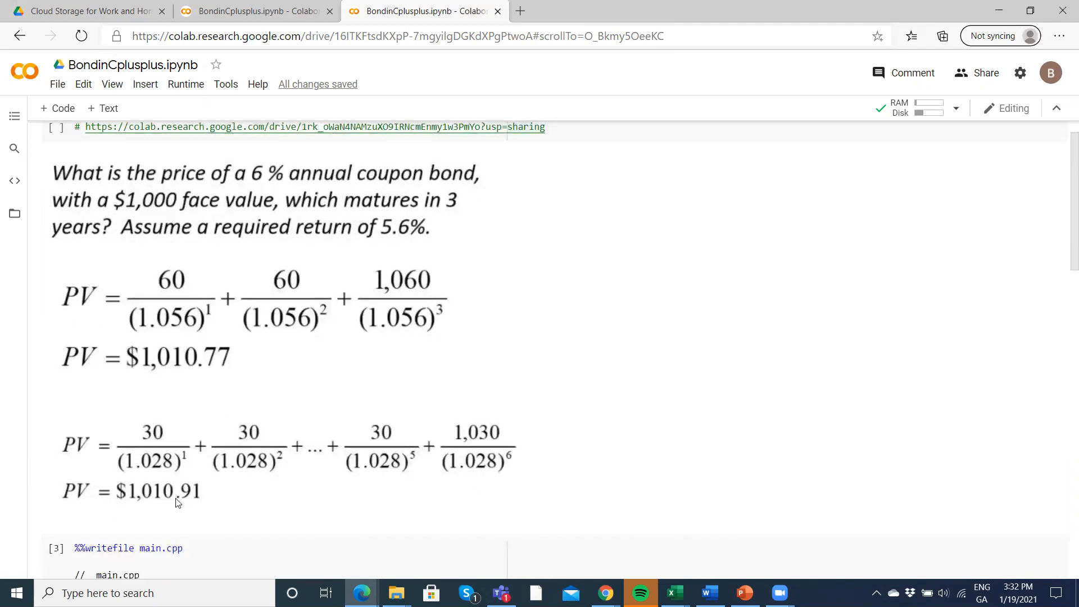
scroll(down, 3)
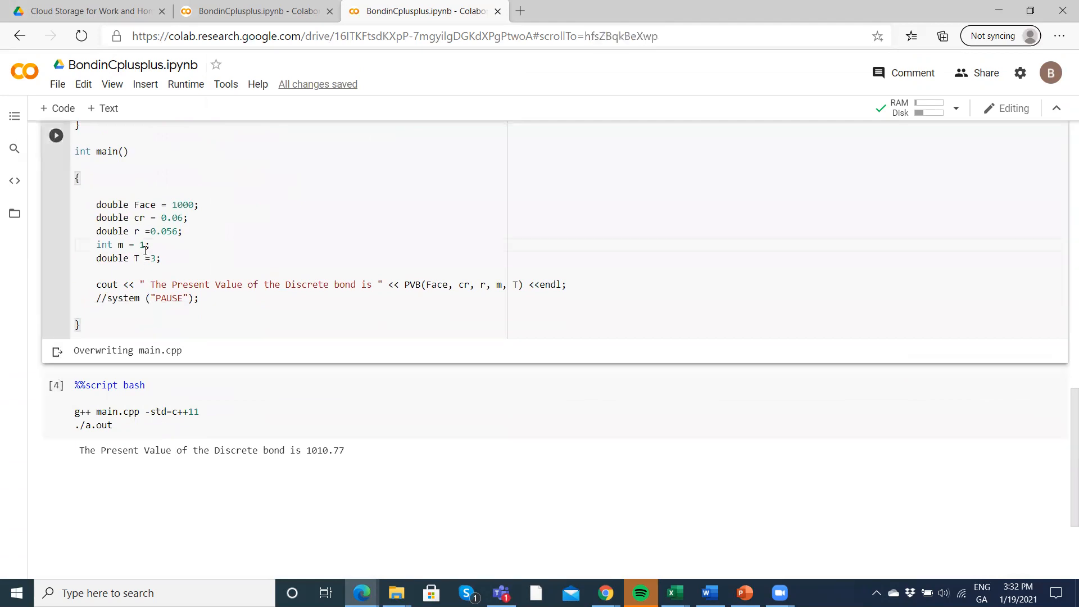
Set m = 2, rewrite main.cpp and recompile, giving present value 1010.77.
text(2)
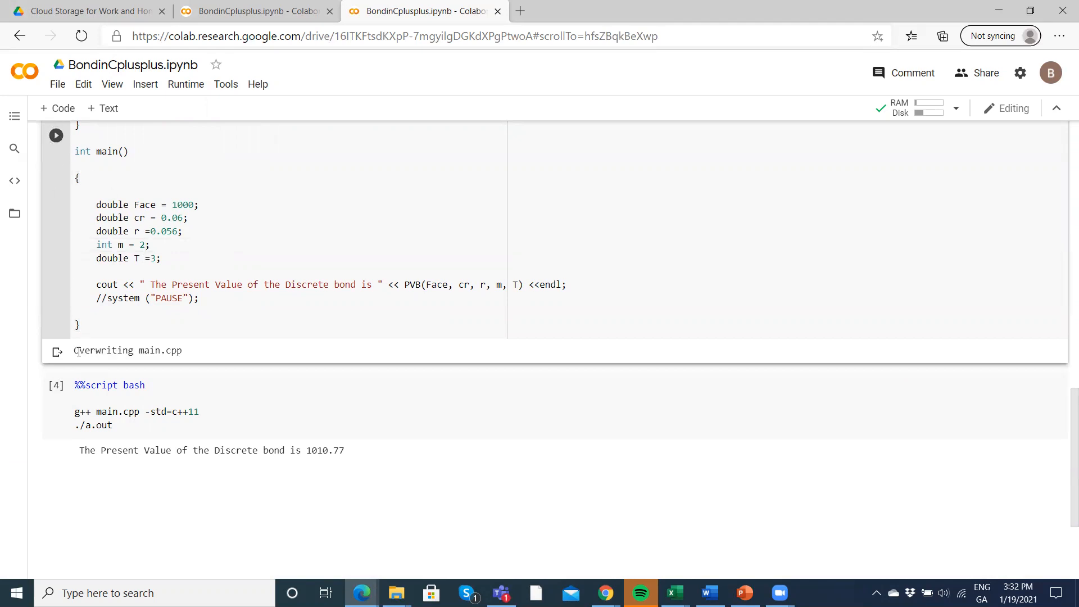
click(56, 385)
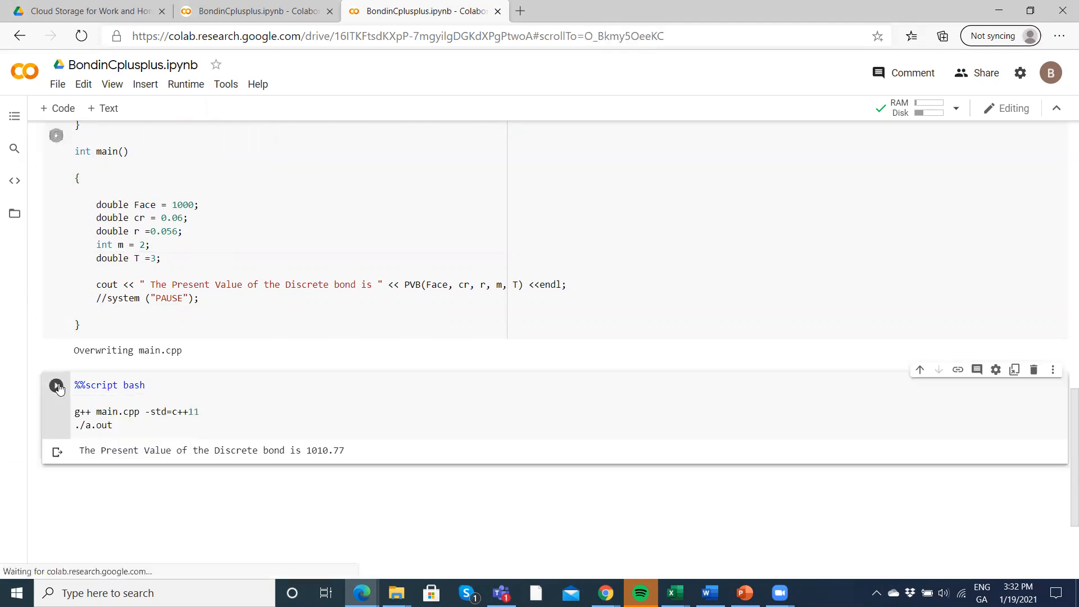
click(56, 386)
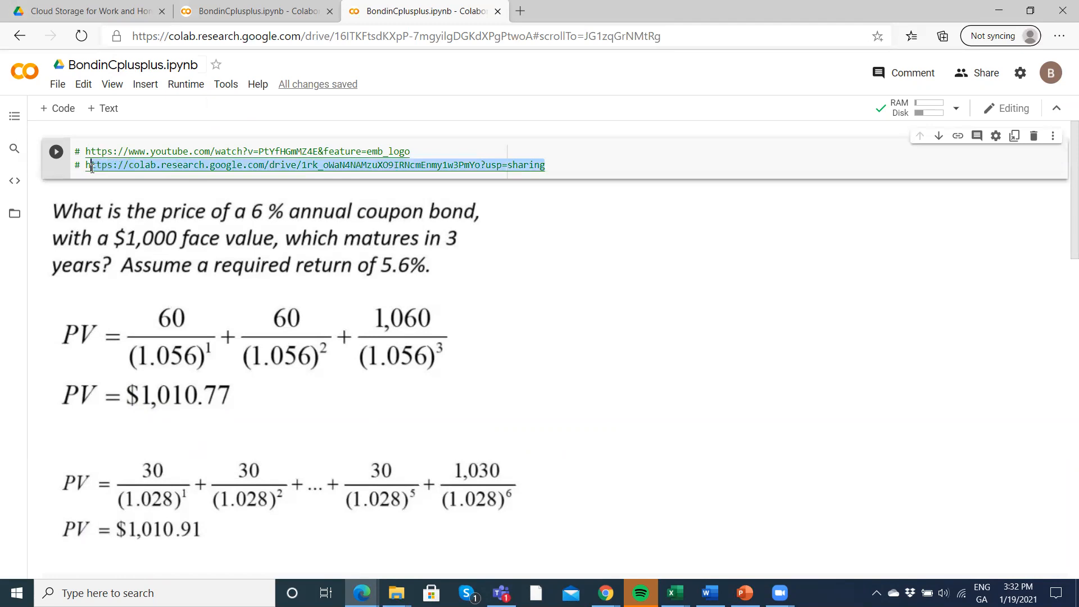
Copy the CSCE A311 Intro notebook link and open it in a new tab.
click(58, 84)
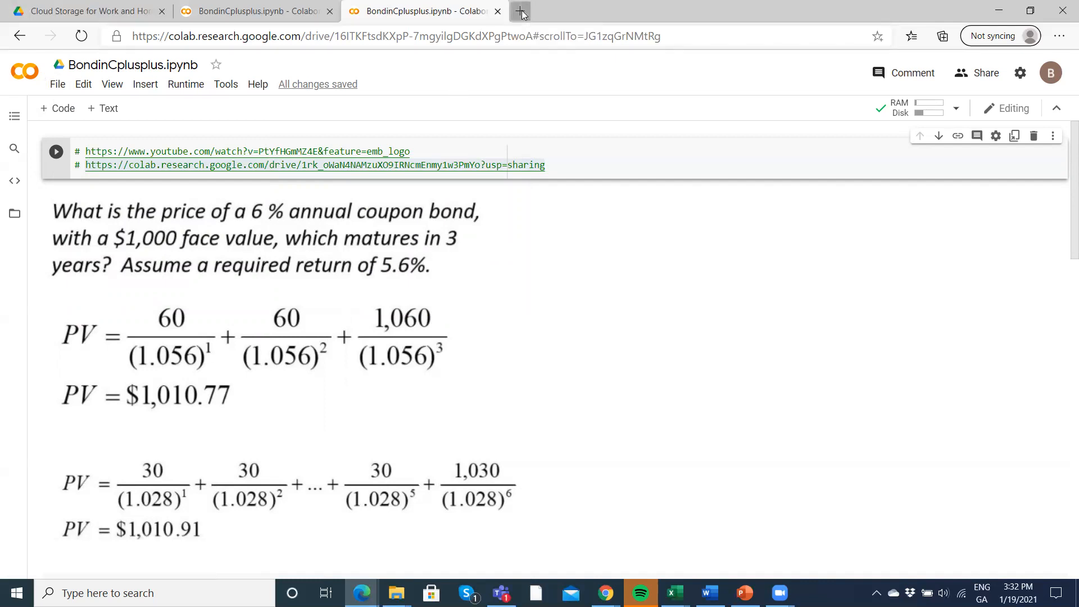
click(521, 10)
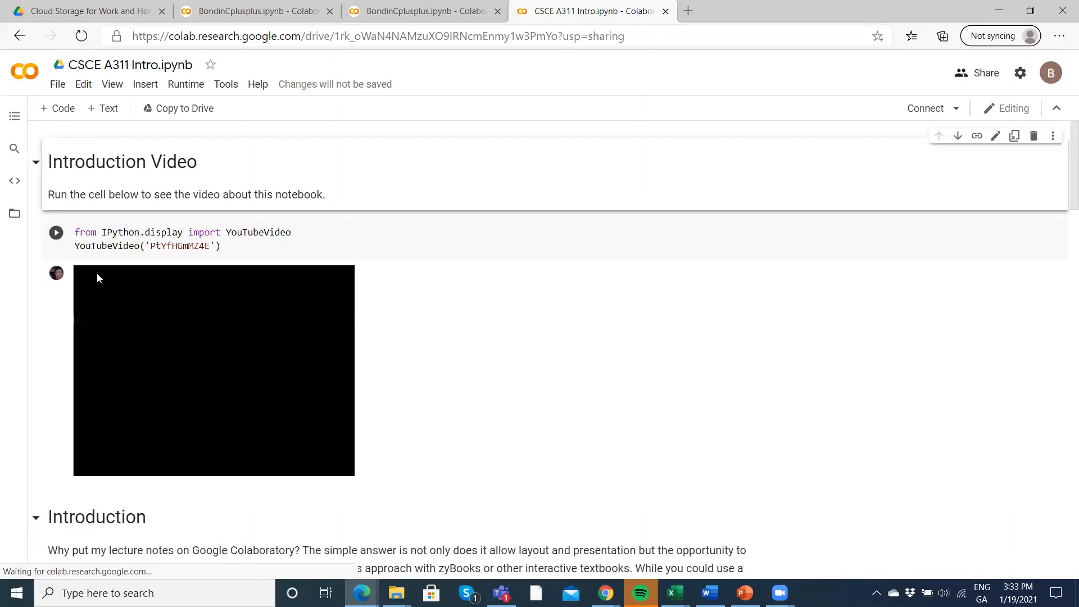
Run the YouTubeVideo cell and play the Colab and C++ Intro video on YouTube.
click(55, 232)
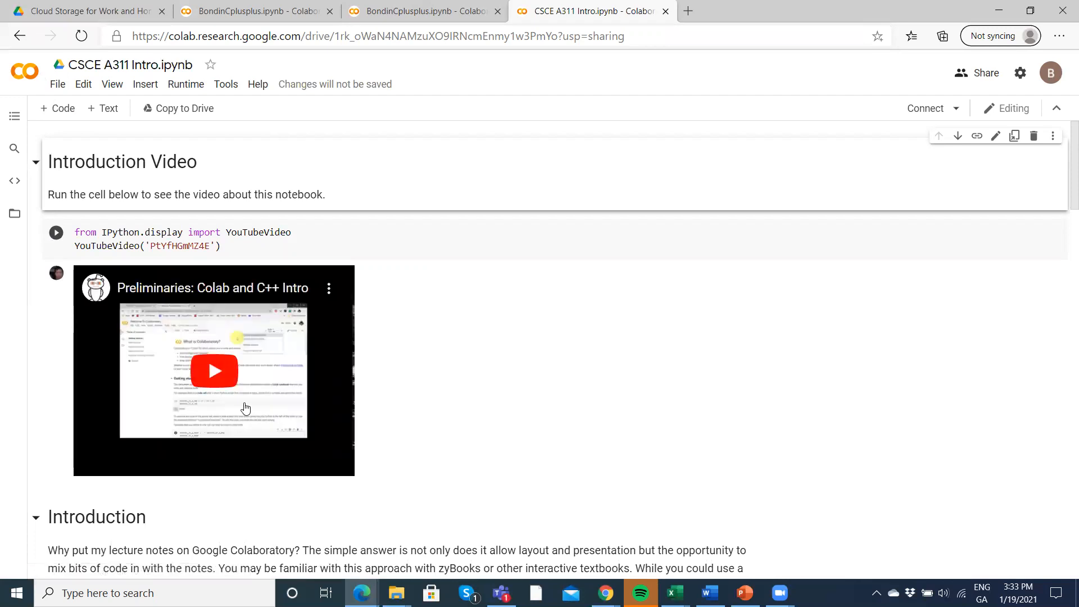
scroll(down, 3)
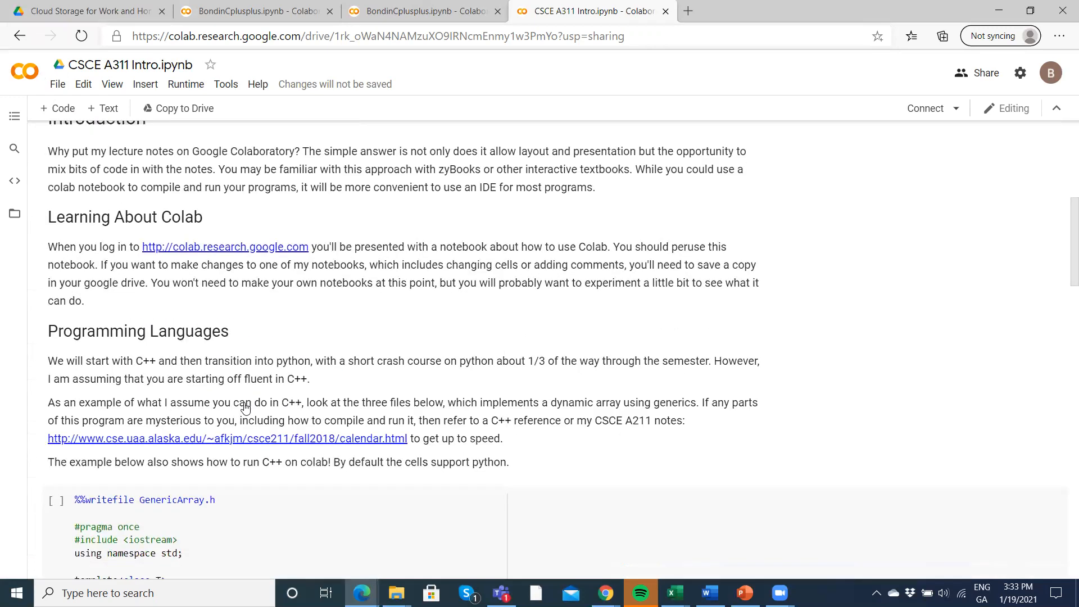
scroll(down, 3)
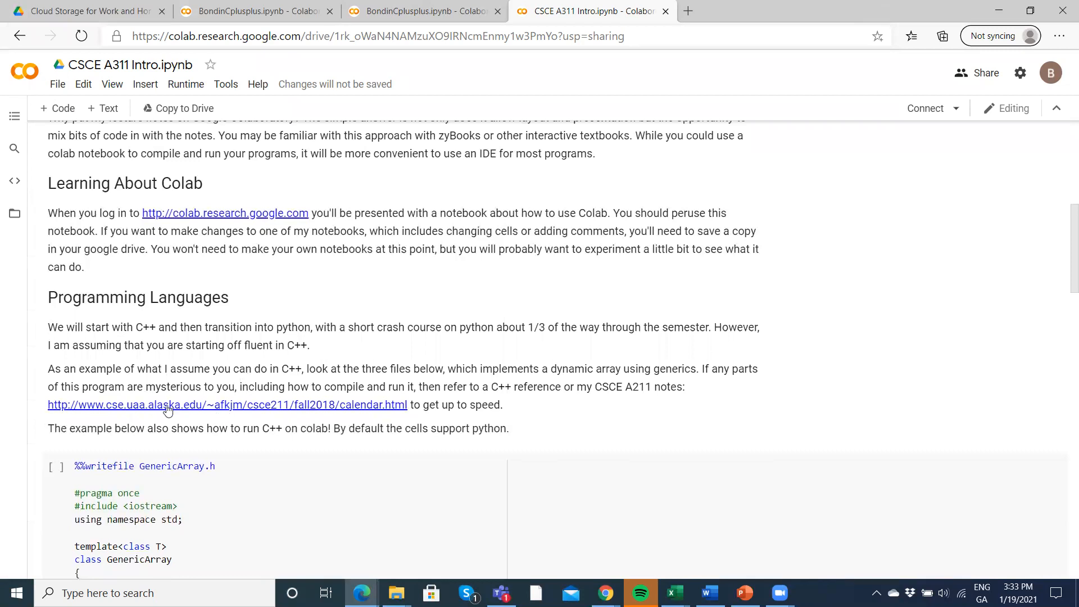
mouse_move(195, 460)
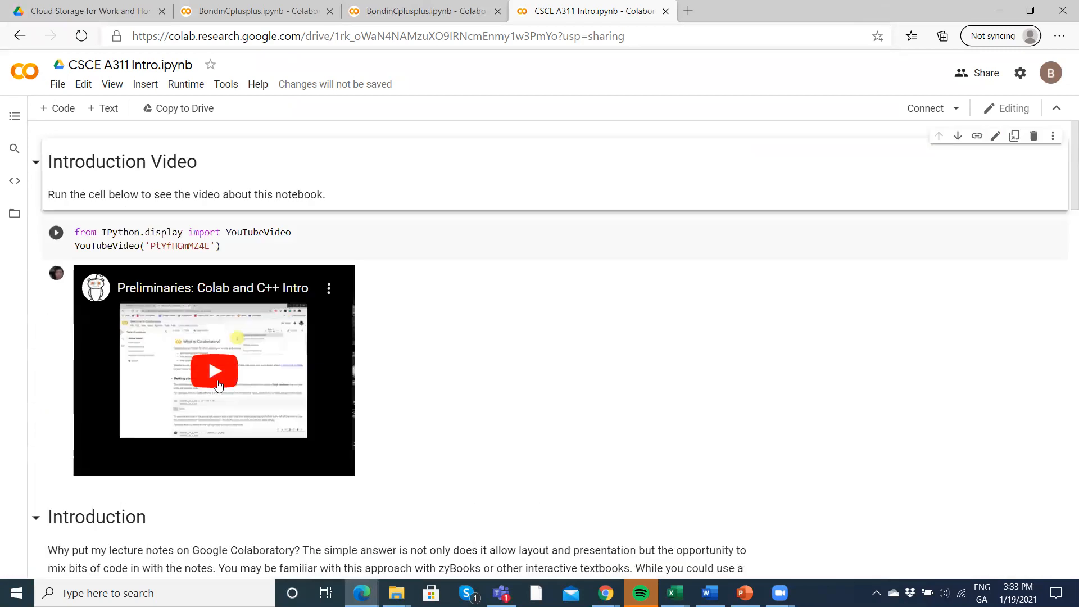
click(214, 371)
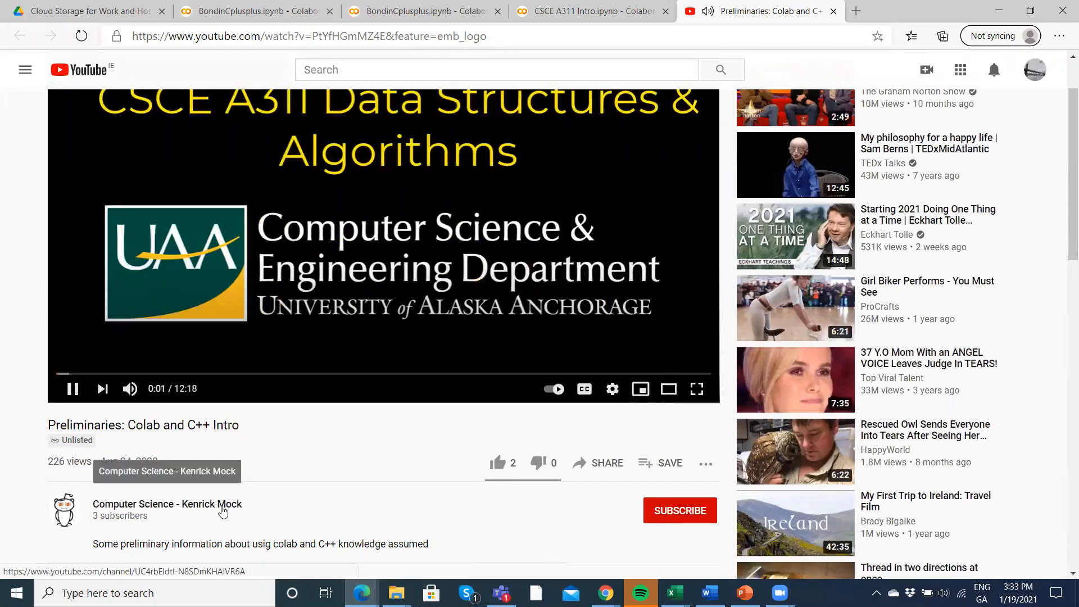
Watch the video's opening seconds, then return to the CSCE A311 Intro notebook tab.
scroll(down, 3)
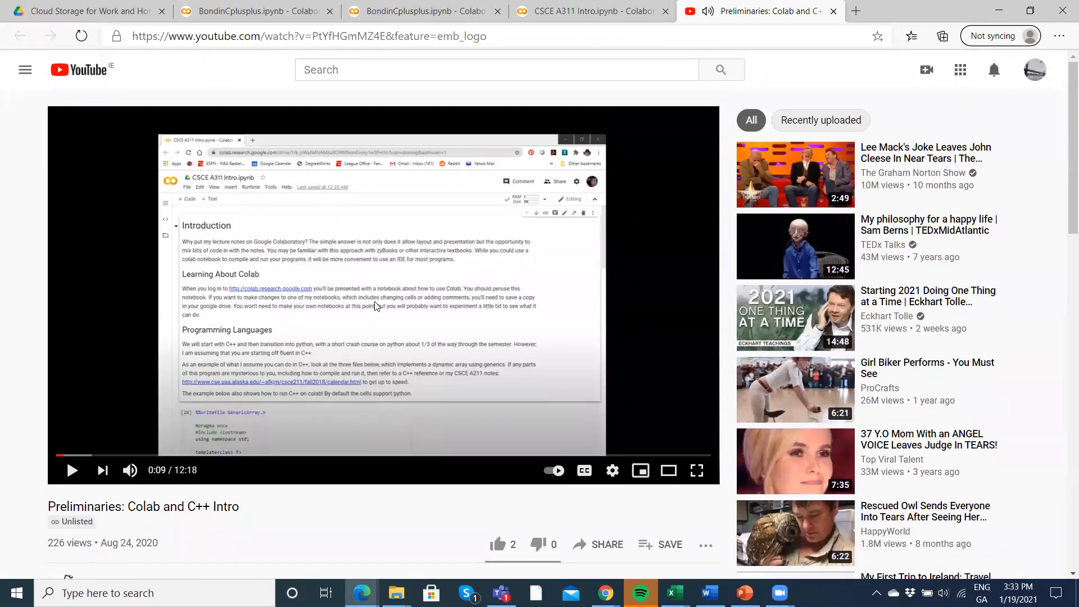
mouse_move(591, 12)
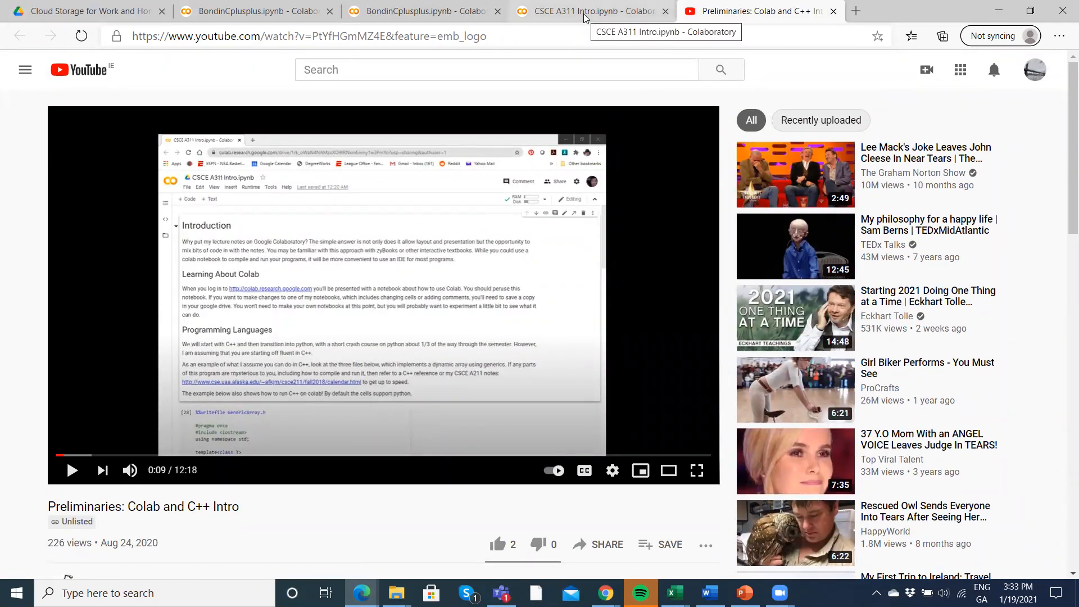
click(588, 11)
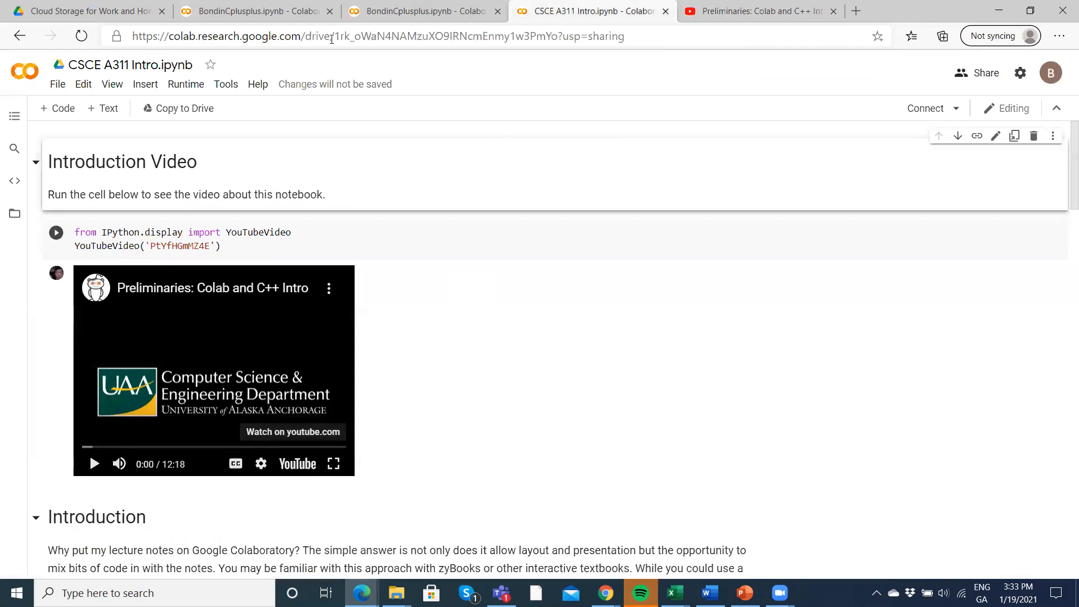
click(254, 12)
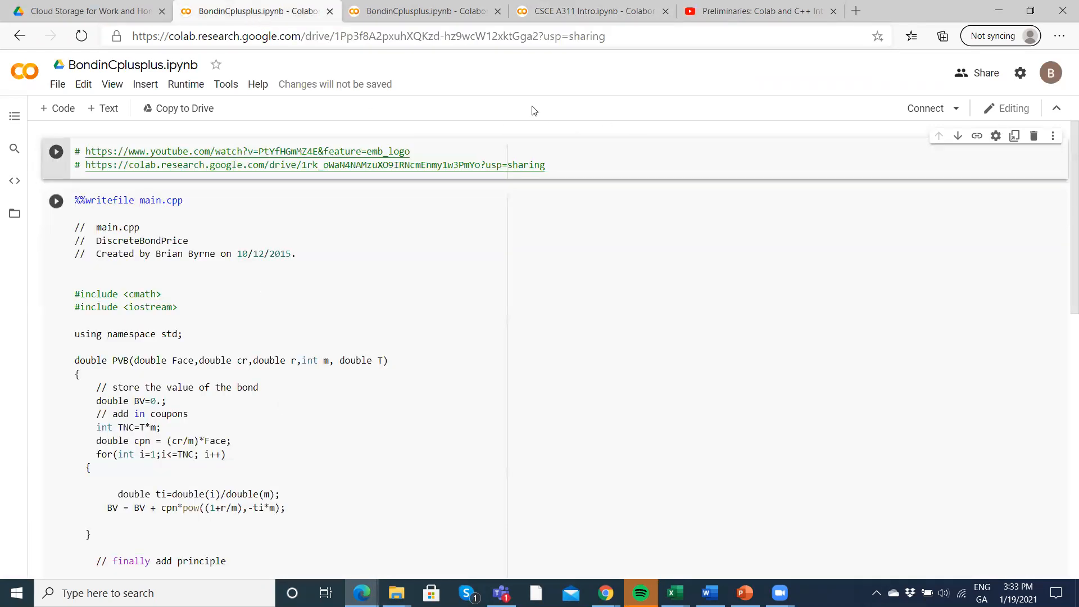
click(592, 11)
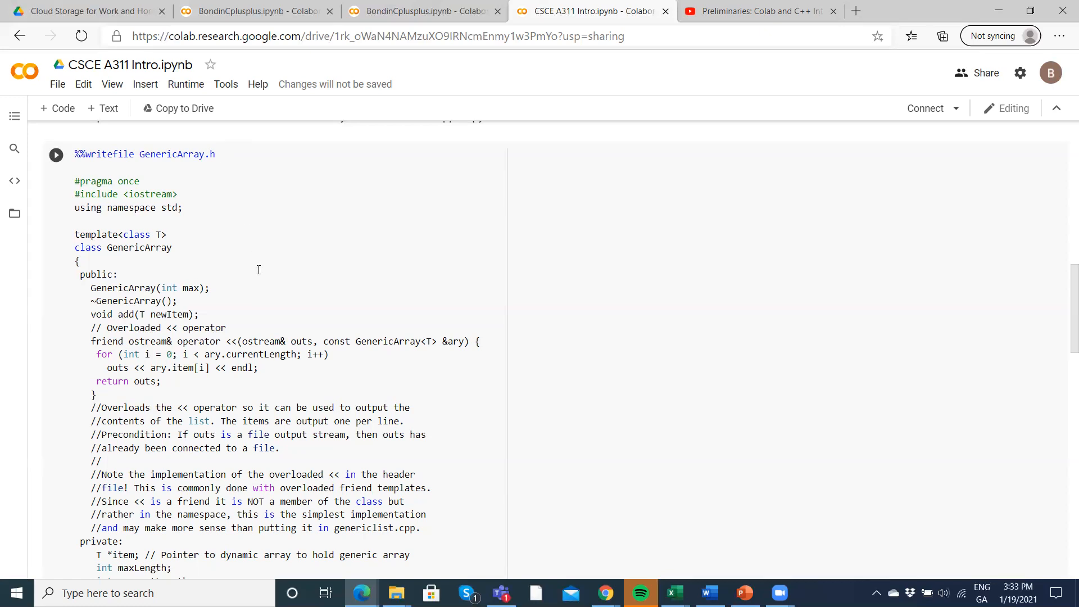
scroll(down, 3)
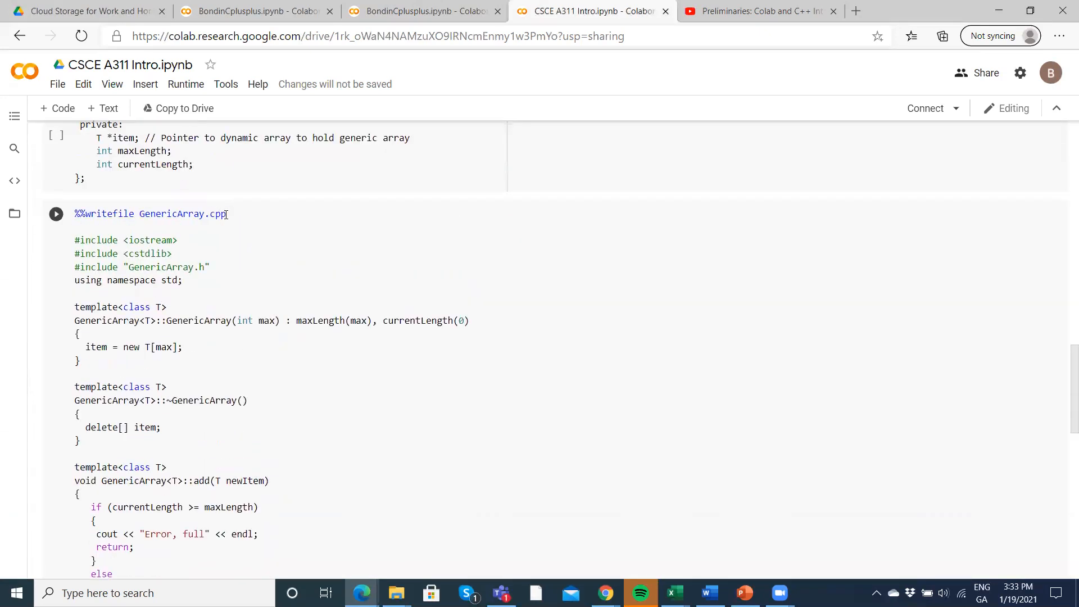
scroll(down, 3)
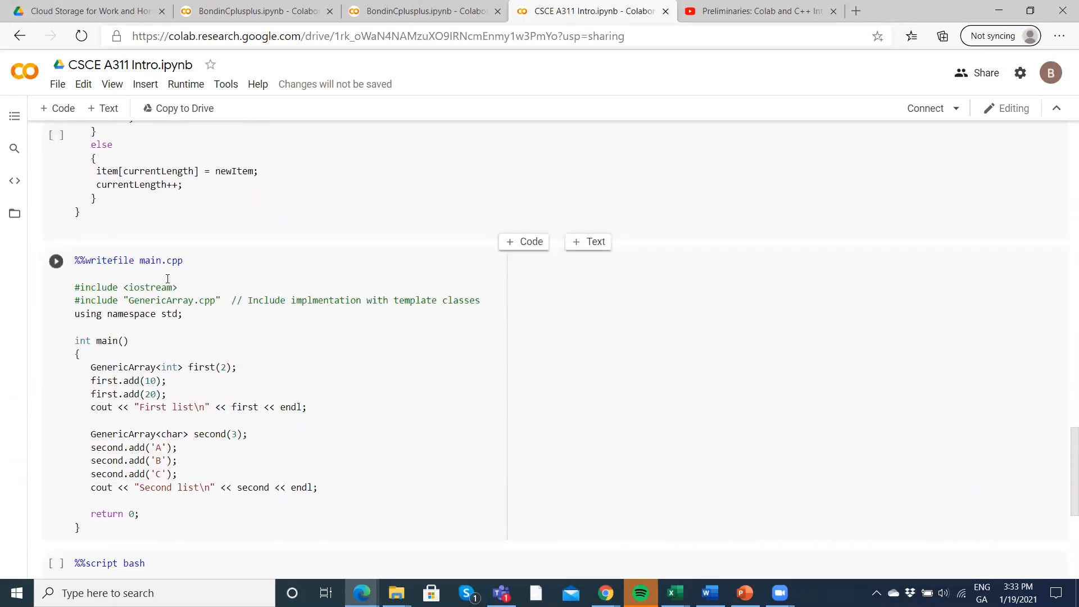
scroll(down, 3)
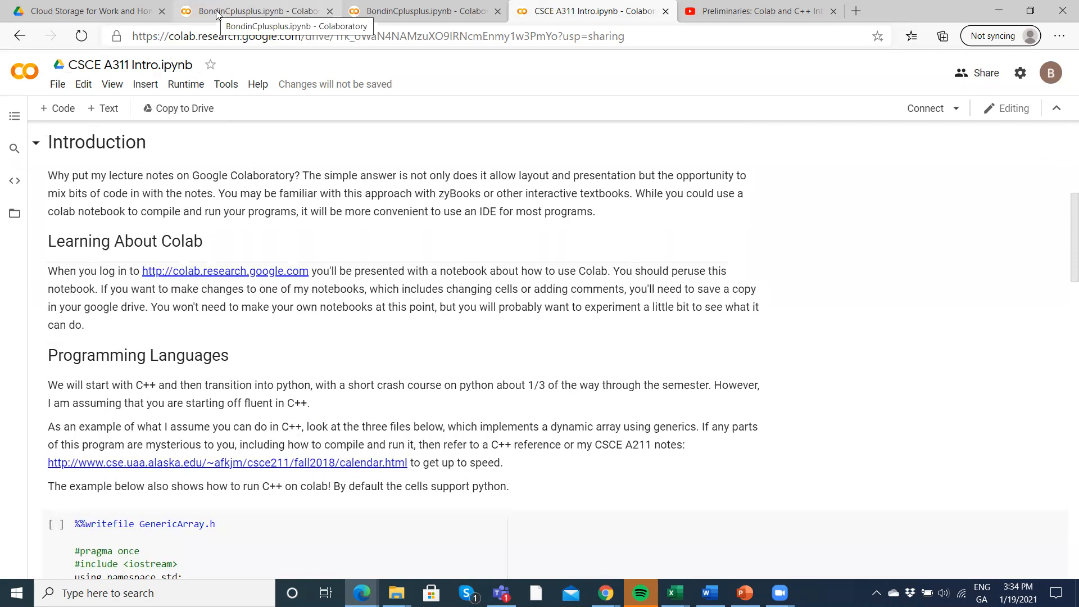
Switch back to the BondinCplusplus.ipynb tab with the original main.cpp code.
click(254, 11)
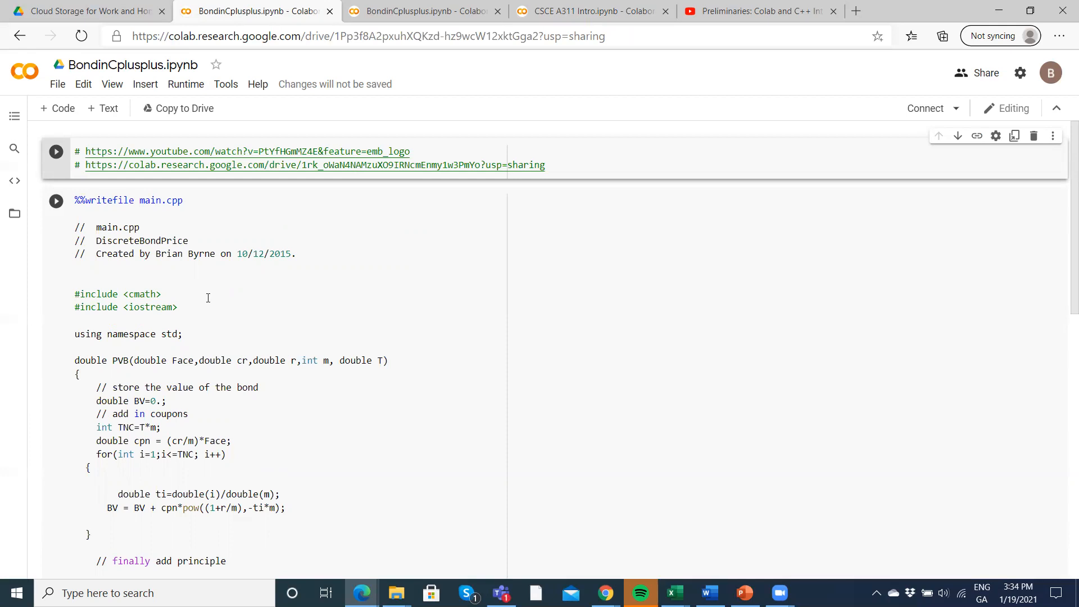
mouse_move(533, 285)
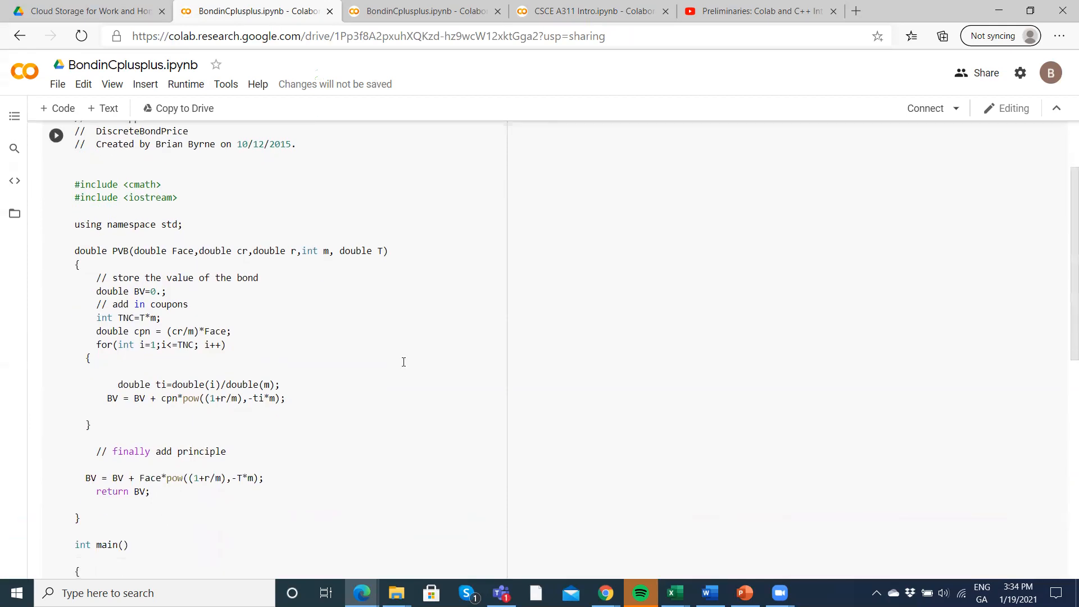
mouse_move(694, 290)
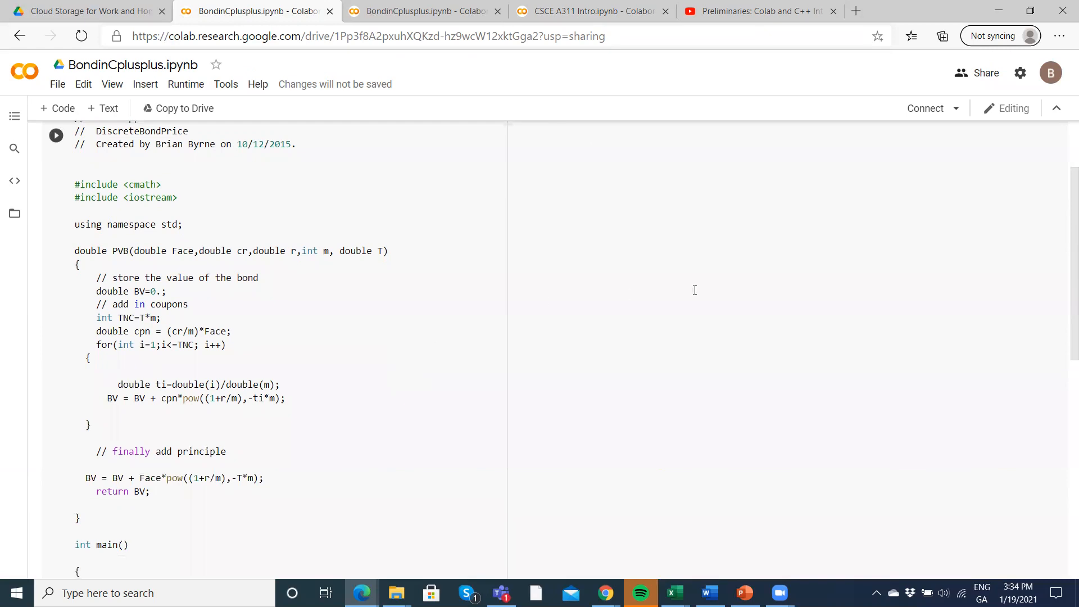
mouse_move(605, 296)
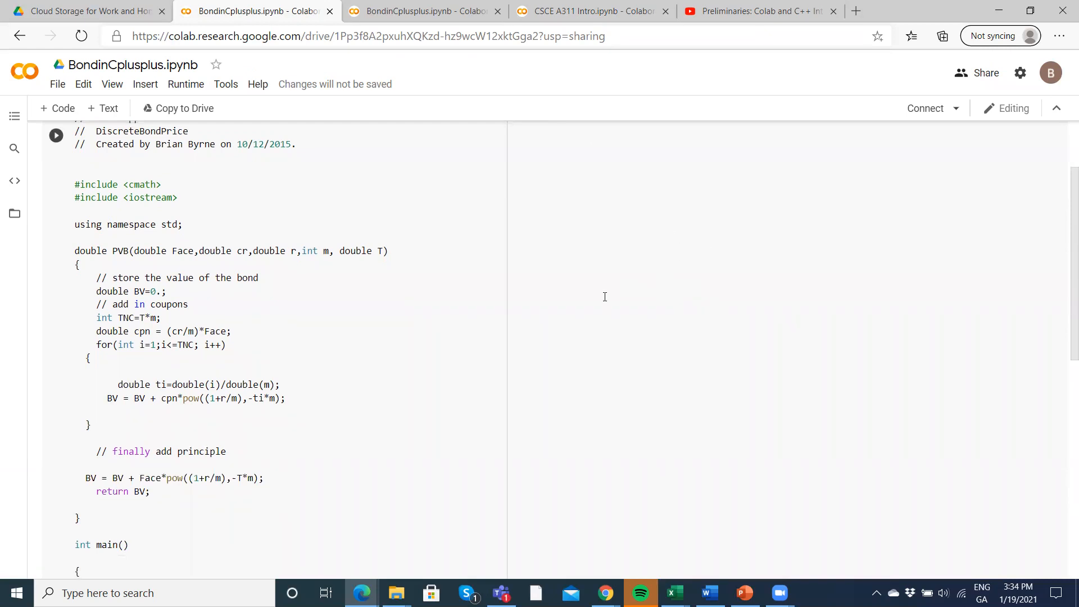